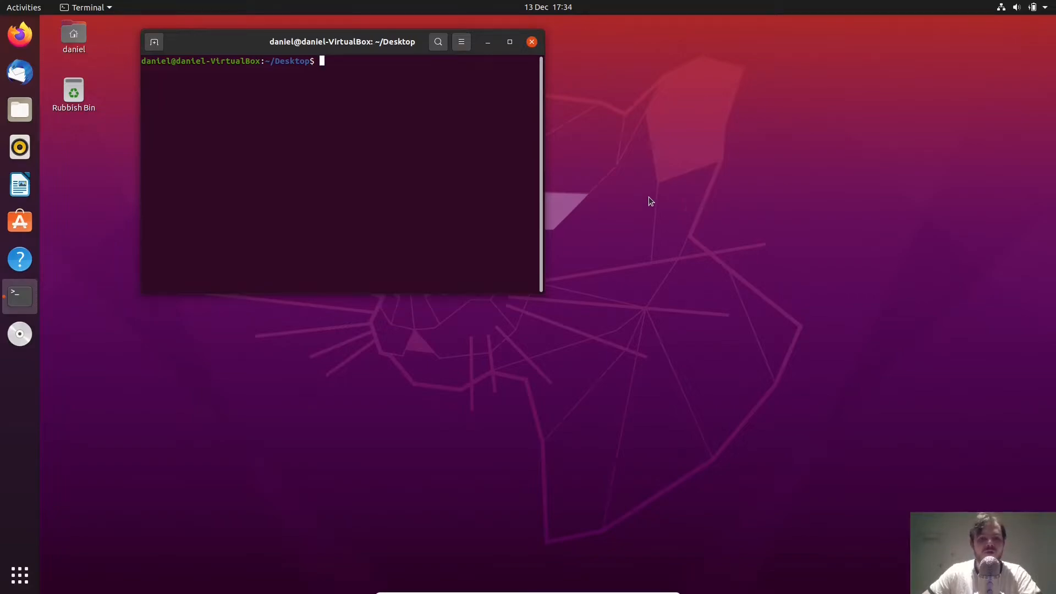
{"action": "mouse_move", "coordinate": [618, 205]}
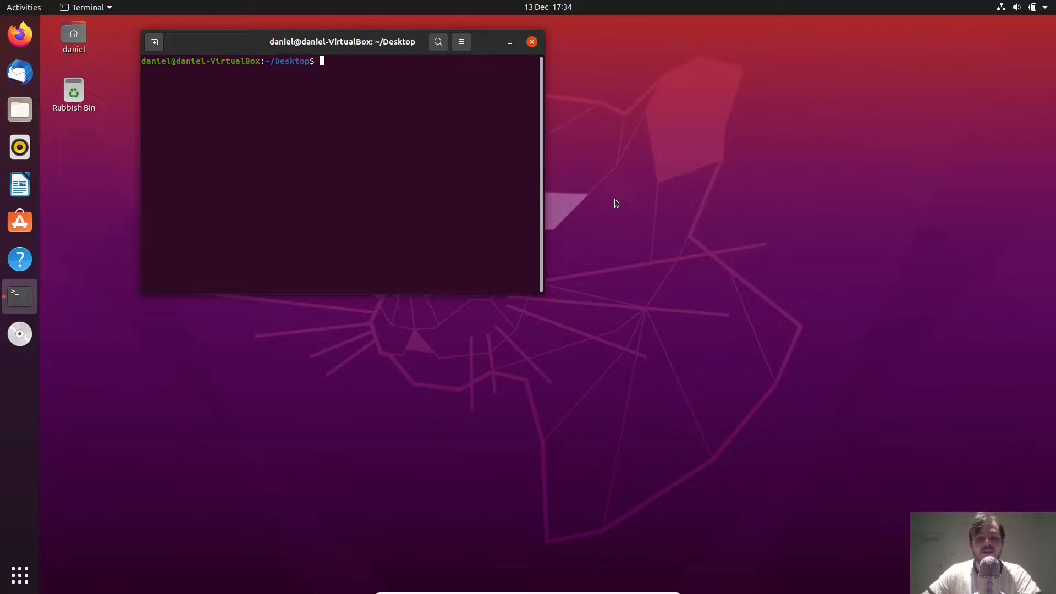
{"action": "mouse_move", "coordinate": [611, 188]}
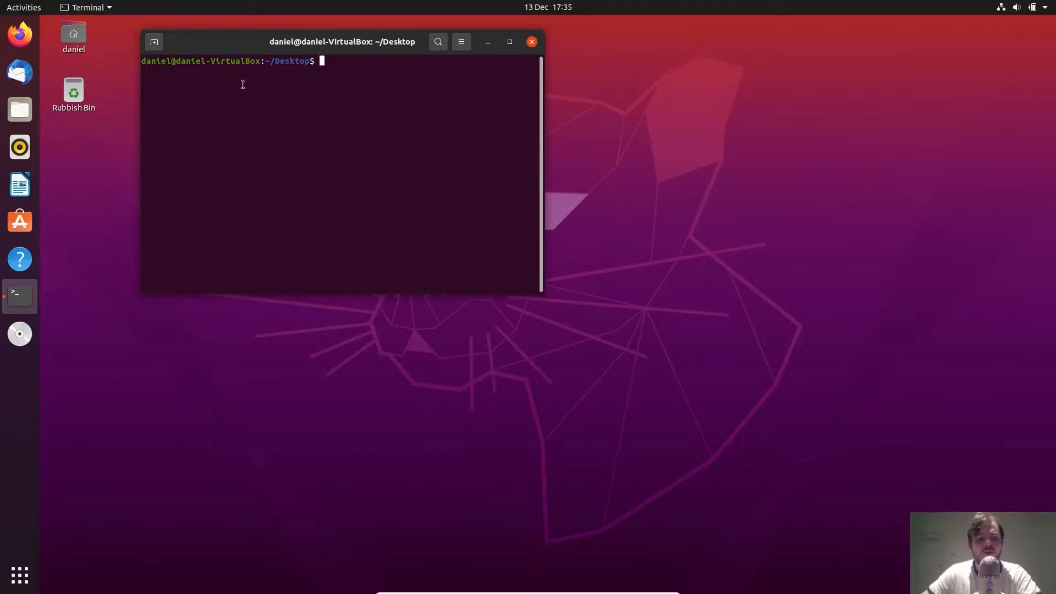
{"action": "mouse_move", "coordinate": [329, 133]}
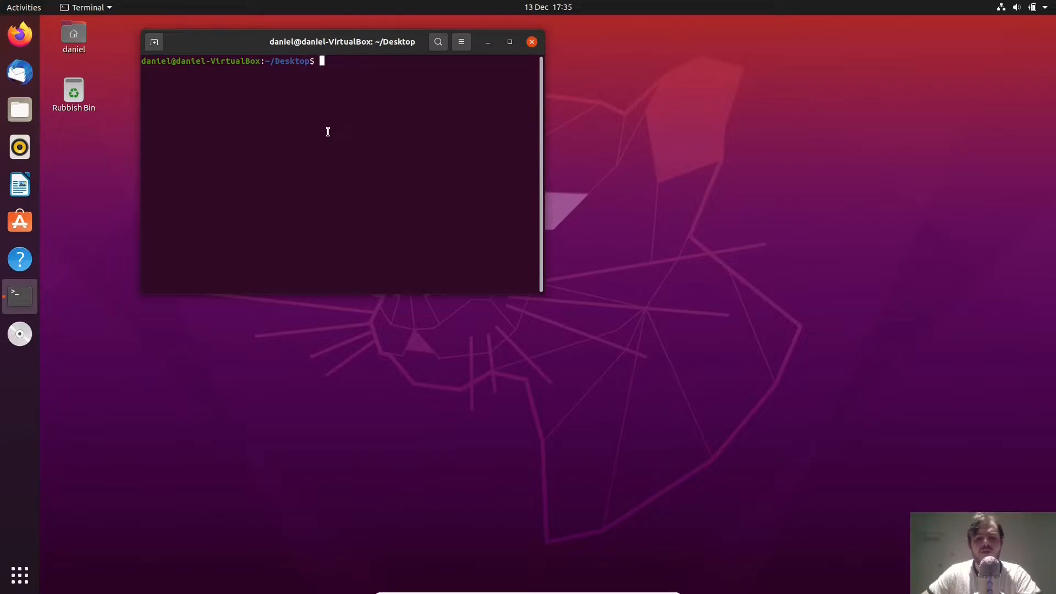
{"action": "mouse_move", "coordinate": [323, 124]}
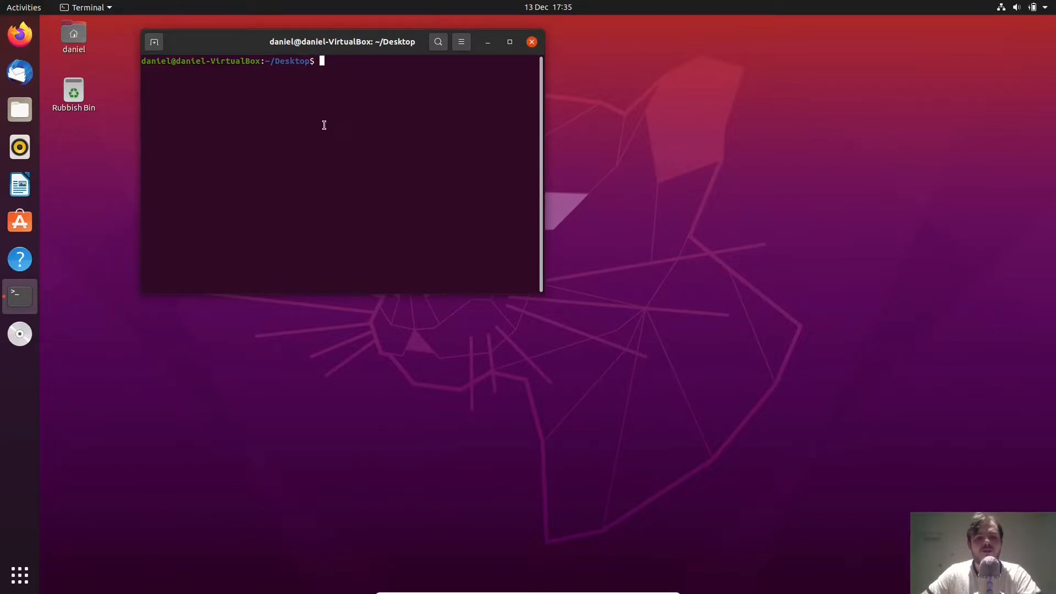
{"action": "mouse_move", "coordinate": [330, 122]}
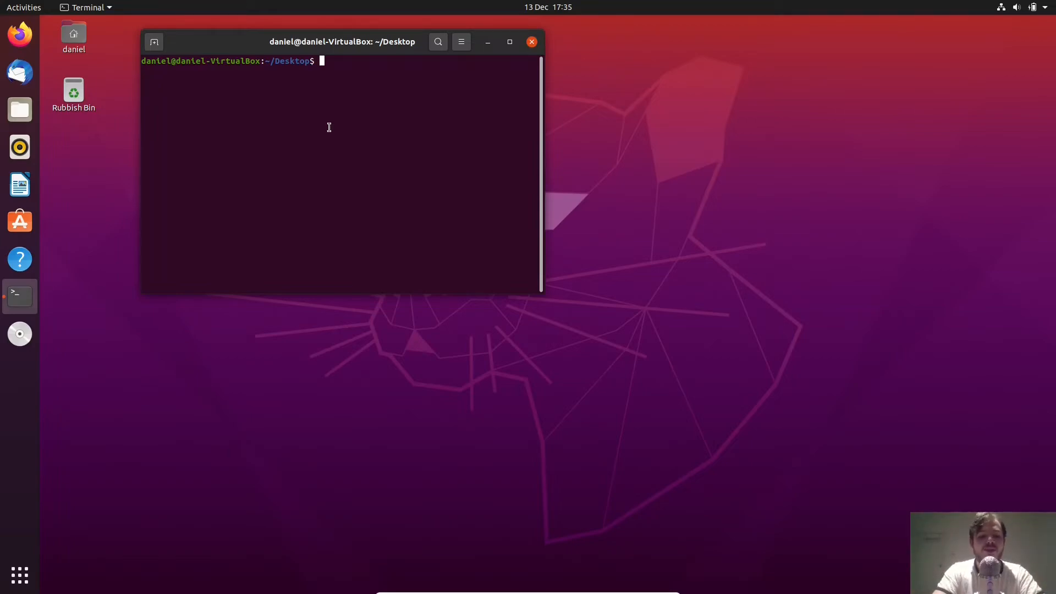
{"action": "type", "text": "sudo apt install gcc"}
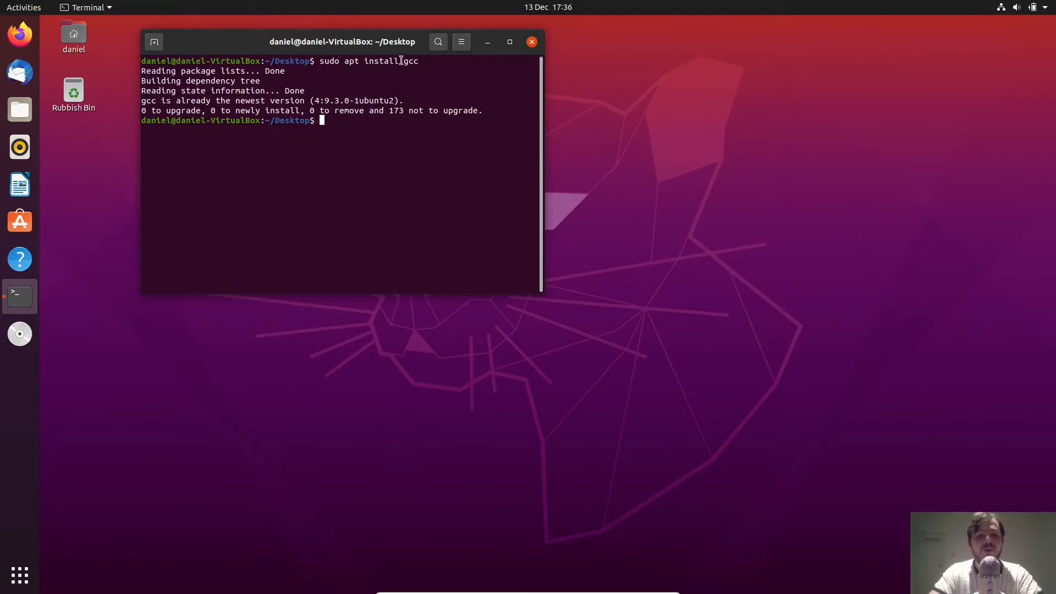
{"action": "type", "text": "sudo apt install gdb"}
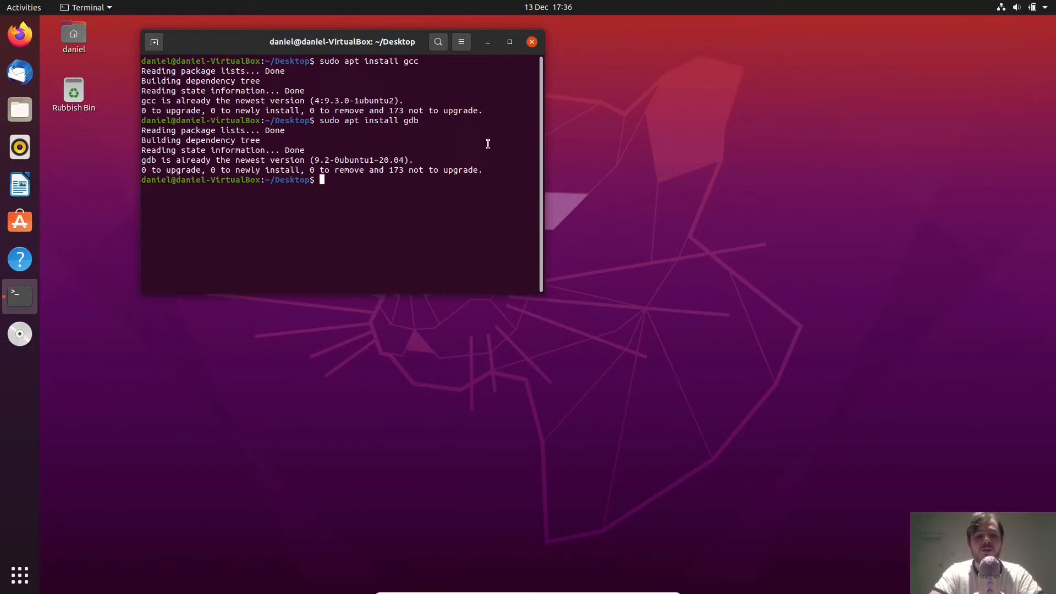
{"action": "type", "text": "sudo apt instal"}
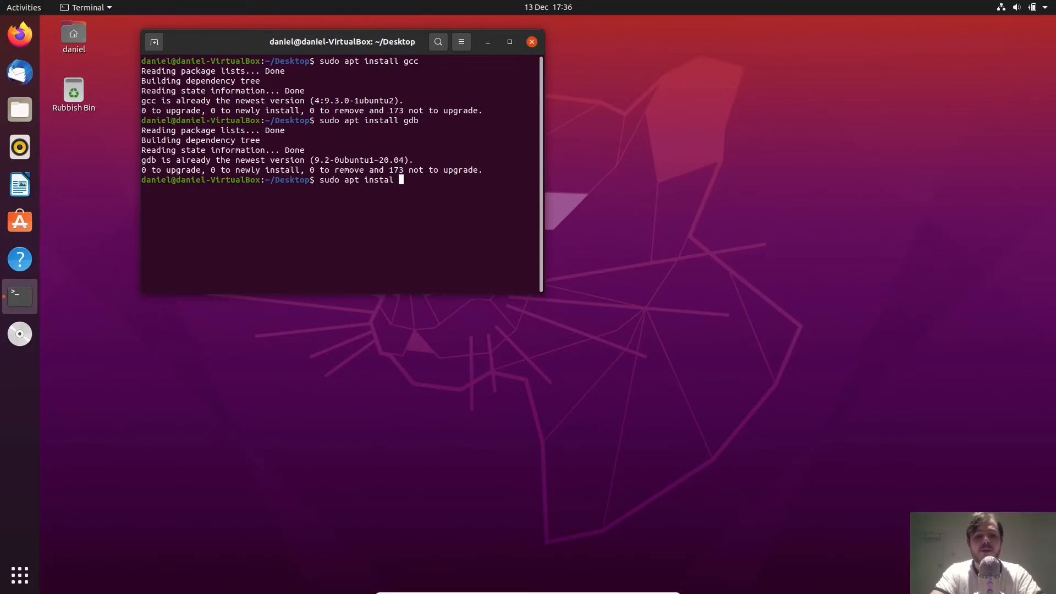